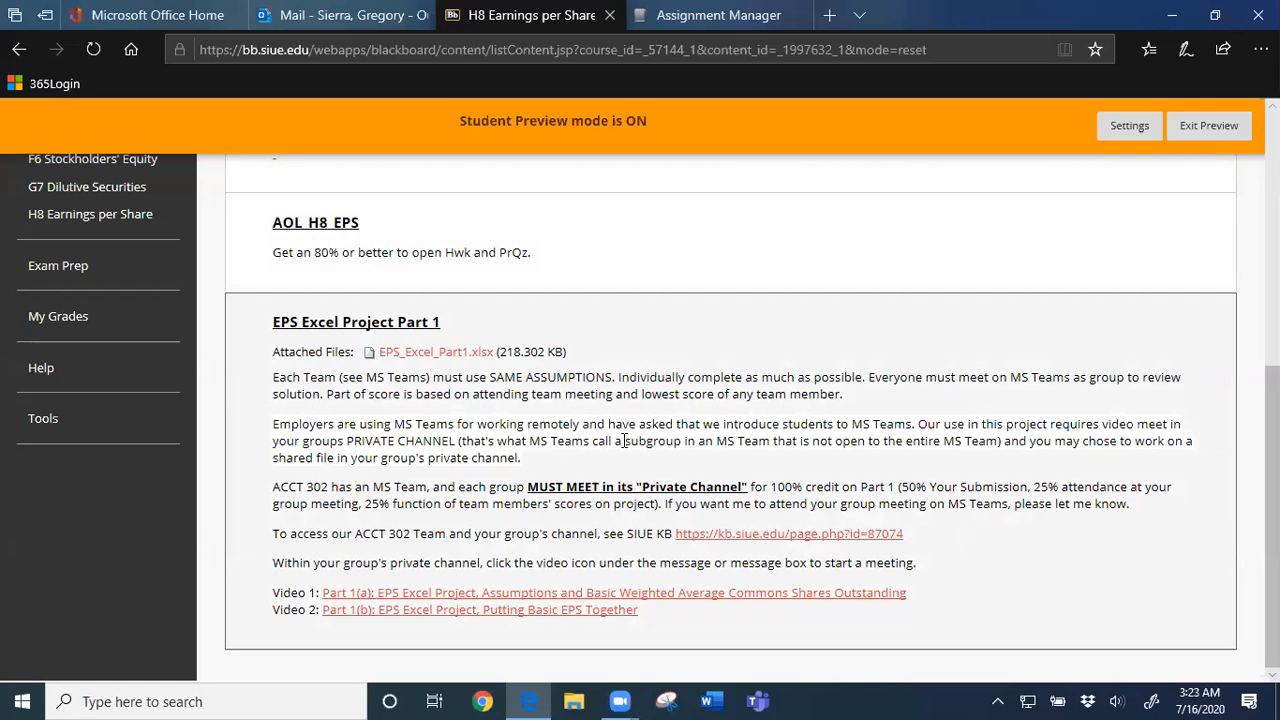
mouse_move(720, 432)
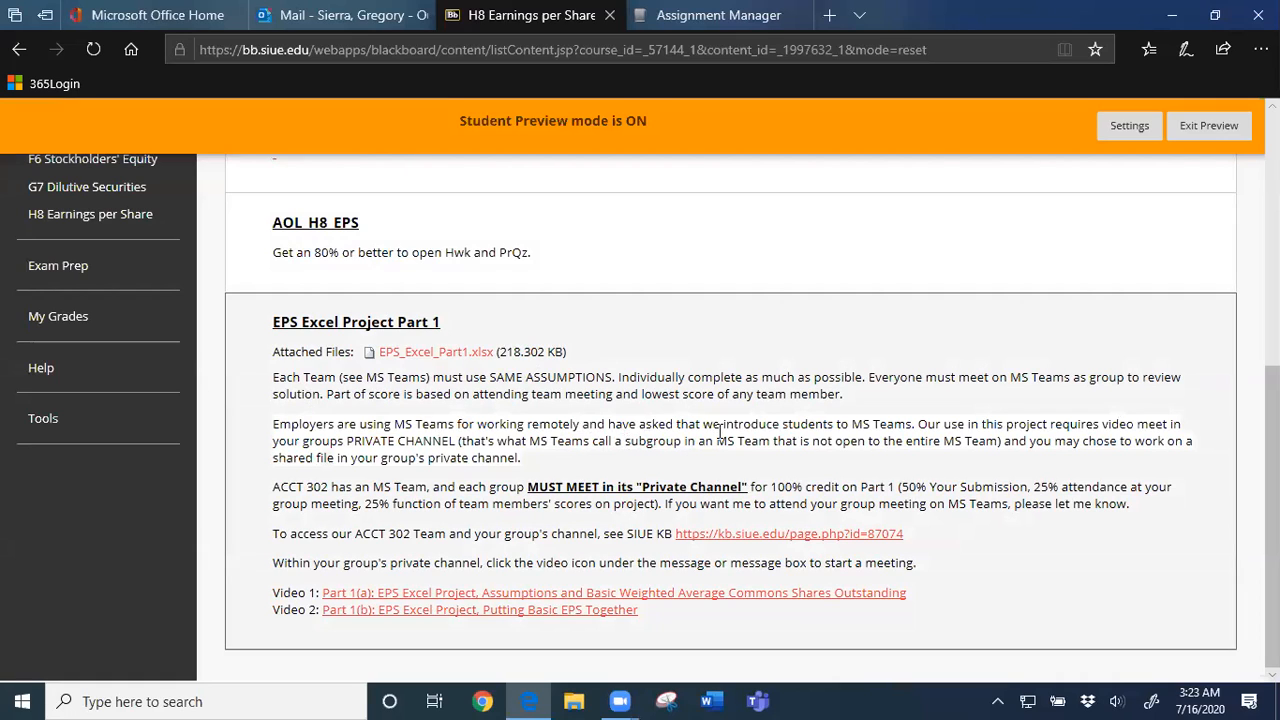
Step: Highlight the sentence about teams using the same assumptions, then return to the Office home page
drag(294, 376, 400, 392)
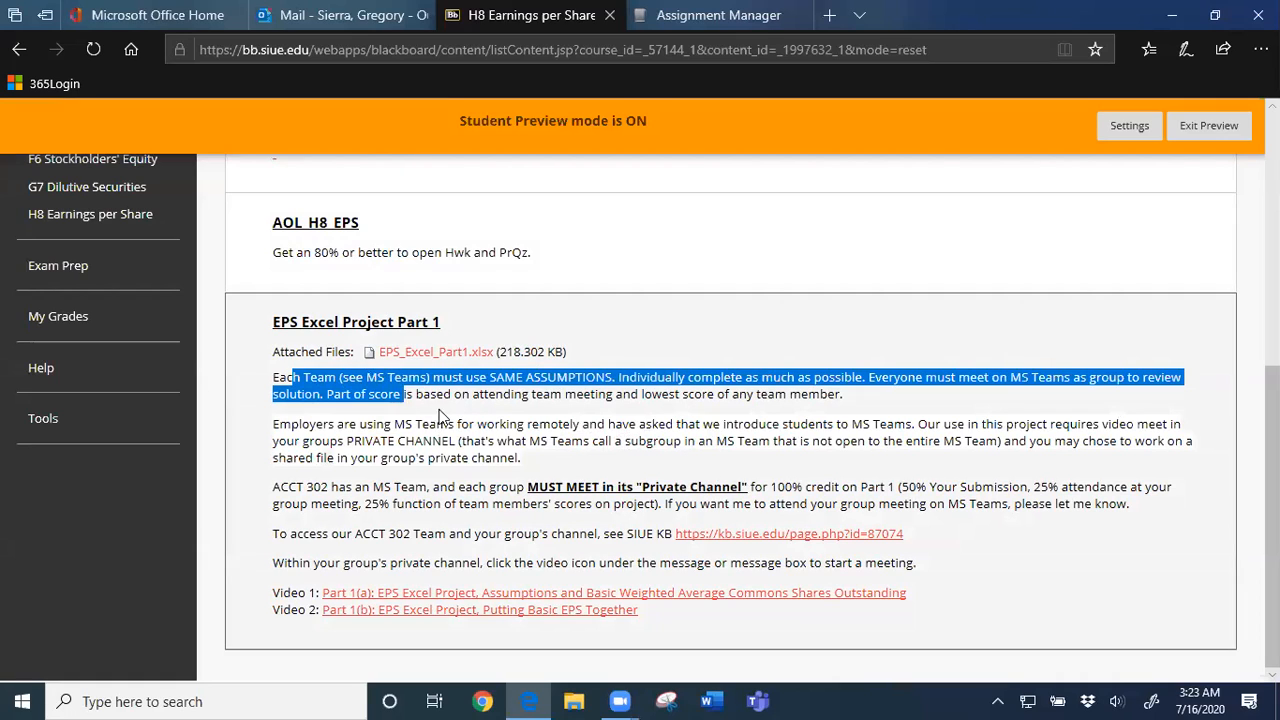
click(644, 528)
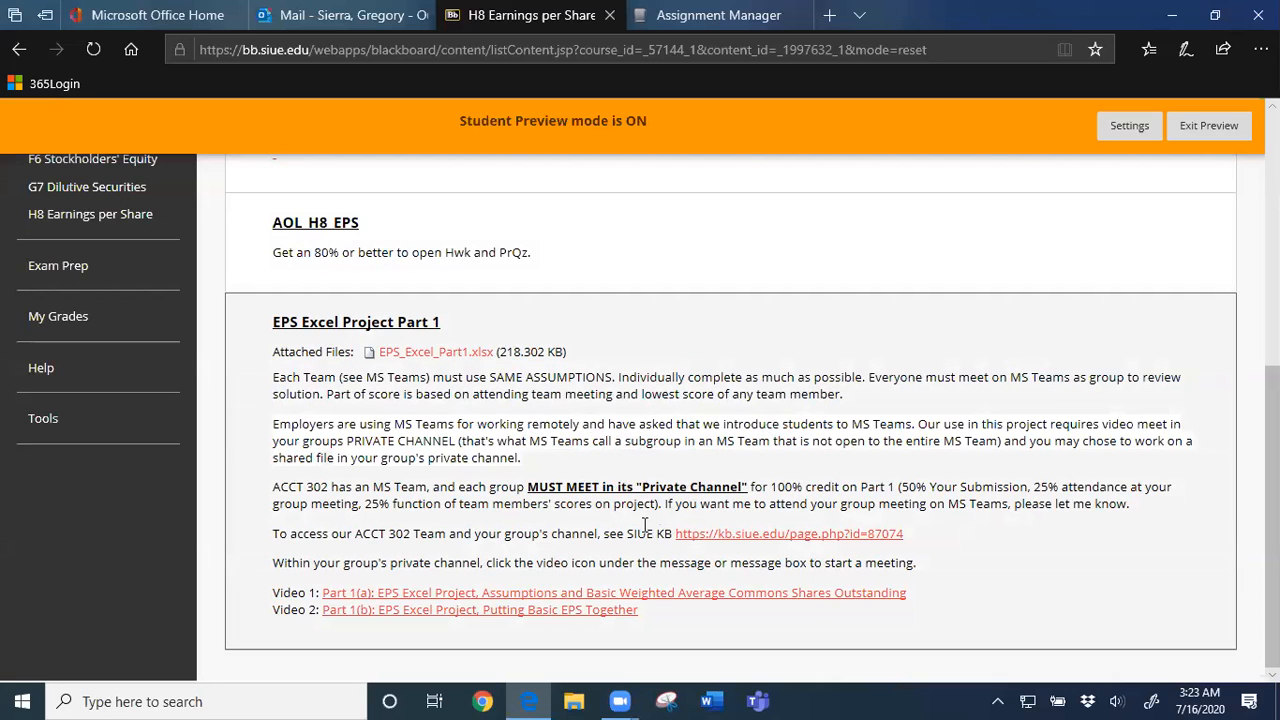
mouse_move(328, 288)
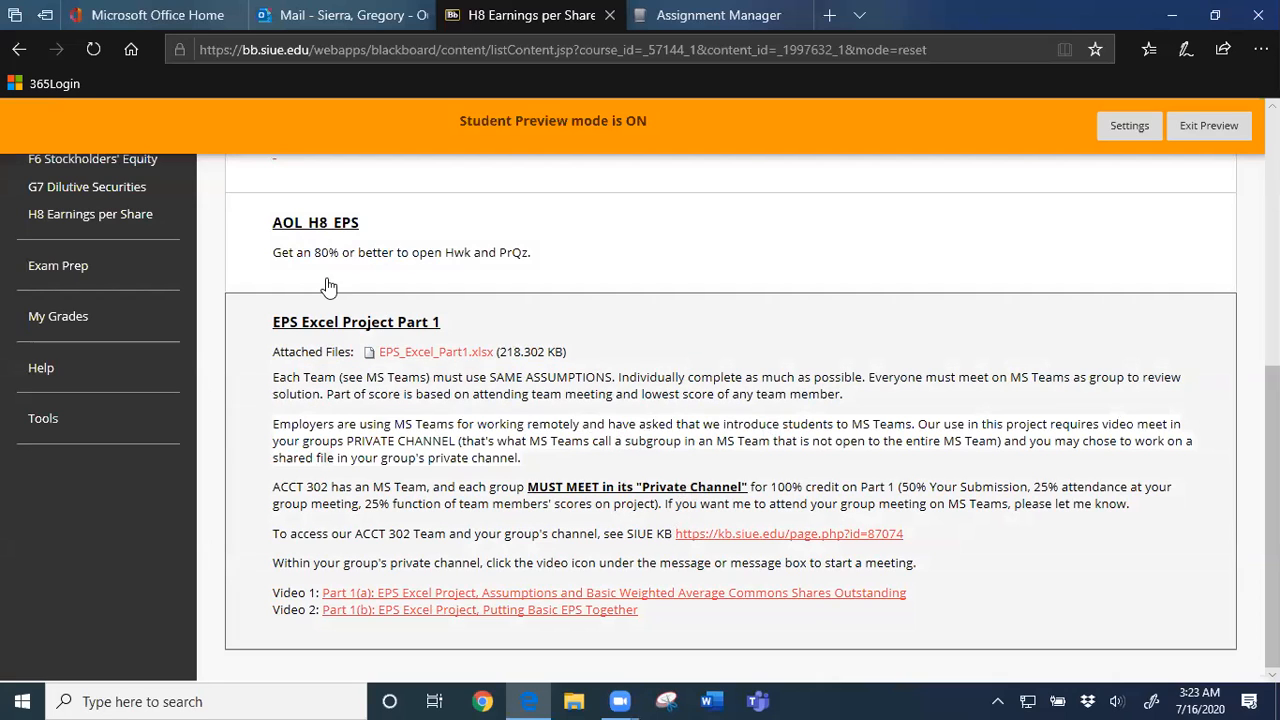
mouse_move(168, 12)
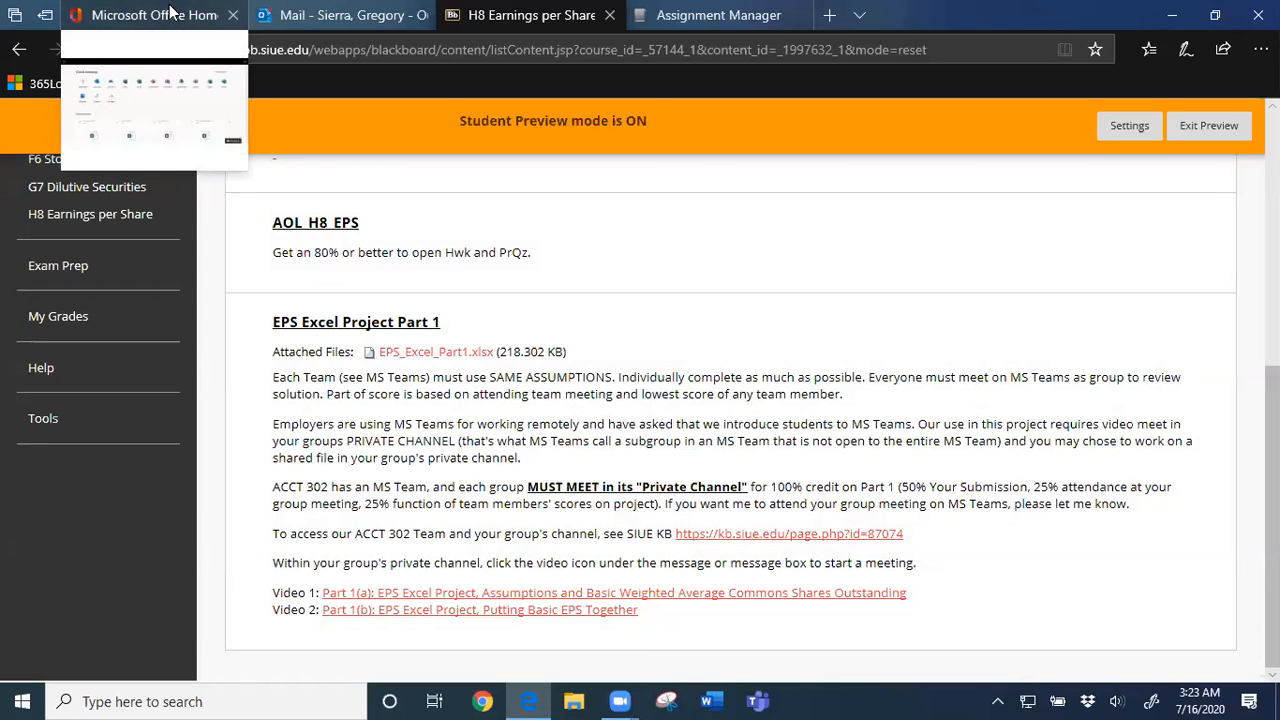
click(150, 16)
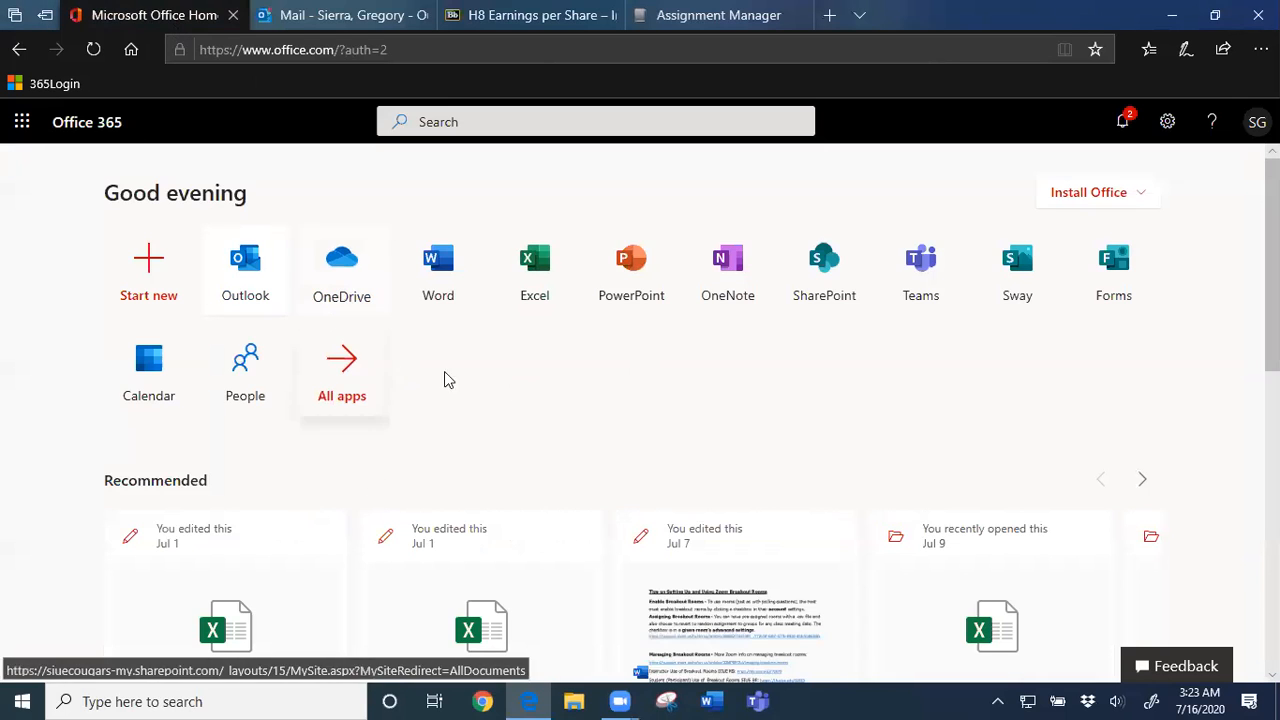
mouse_move(792, 408)
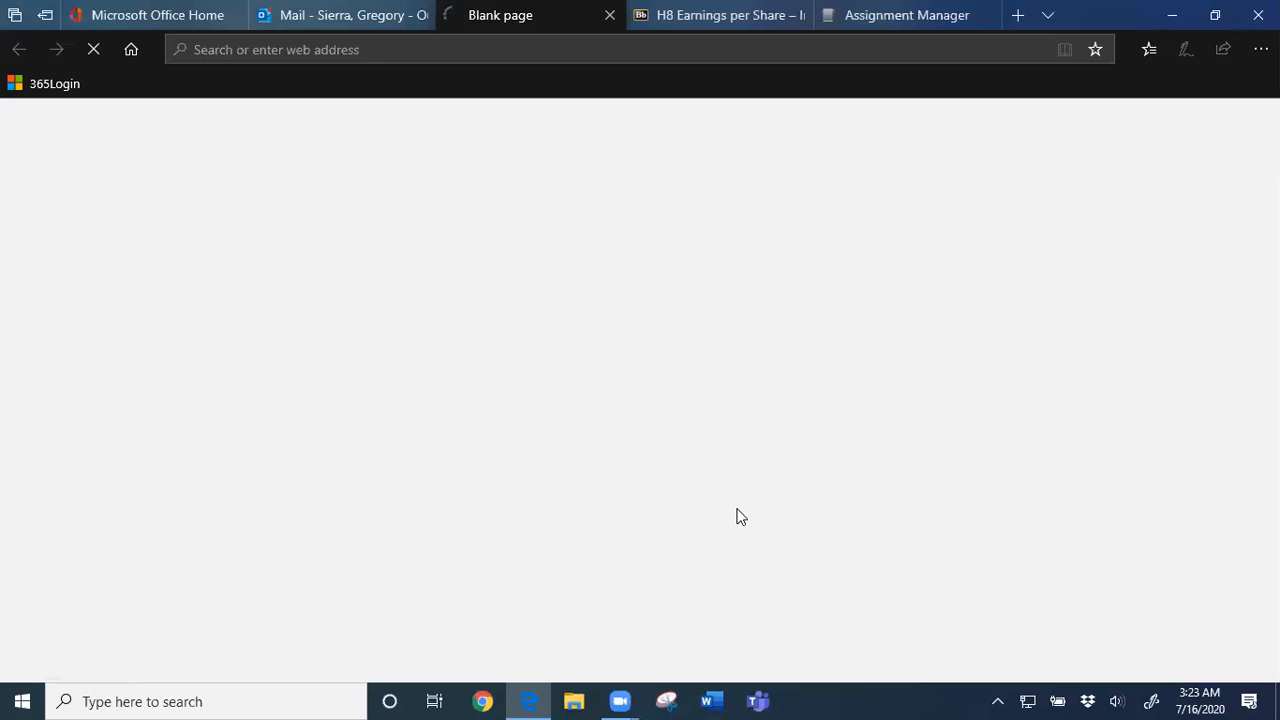
mouse_move(794, 522)
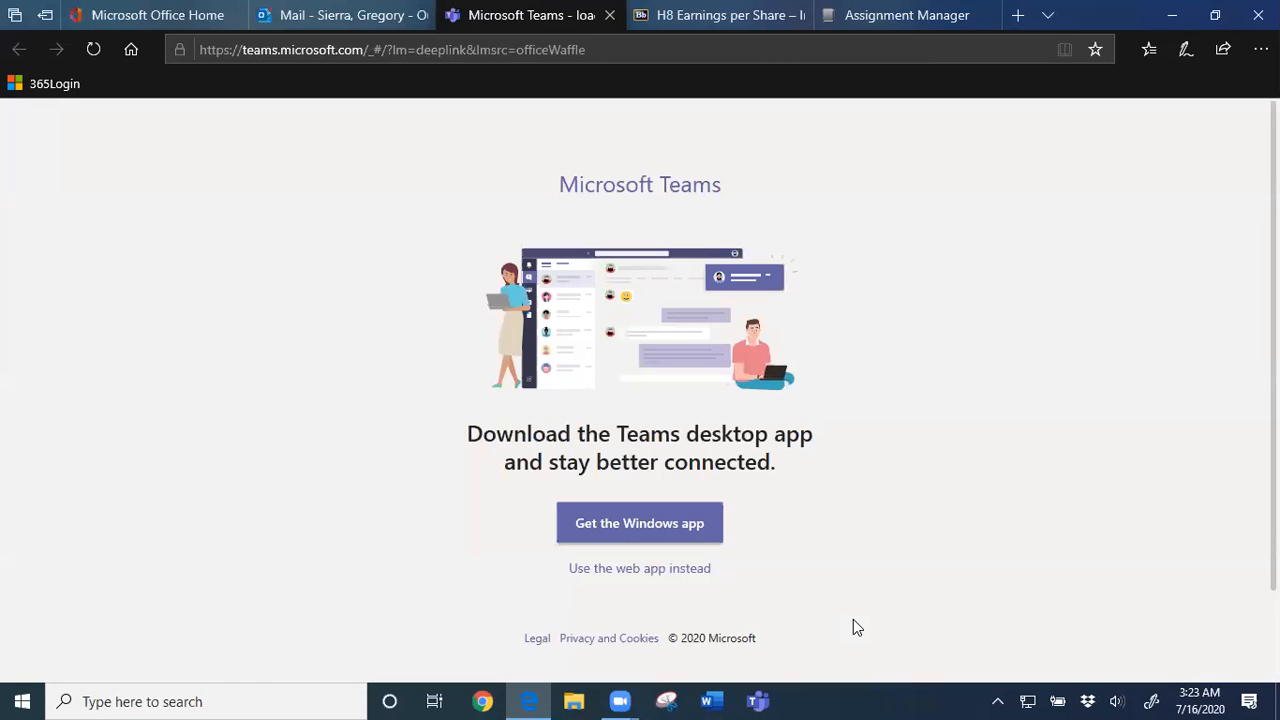
mouse_move(690, 584)
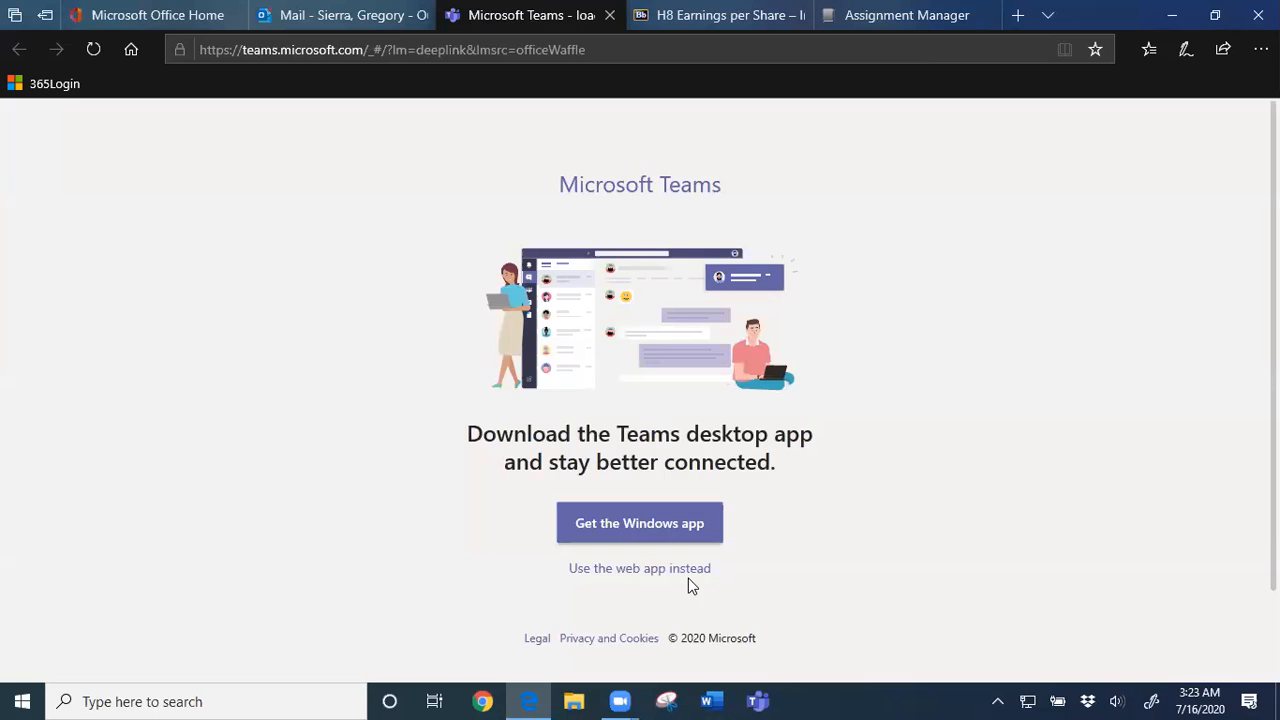
Step: Use the Teams web app instead of the desktop download and scroll to the ACCT-302-501_SU20 T2 tile
click(640, 568)
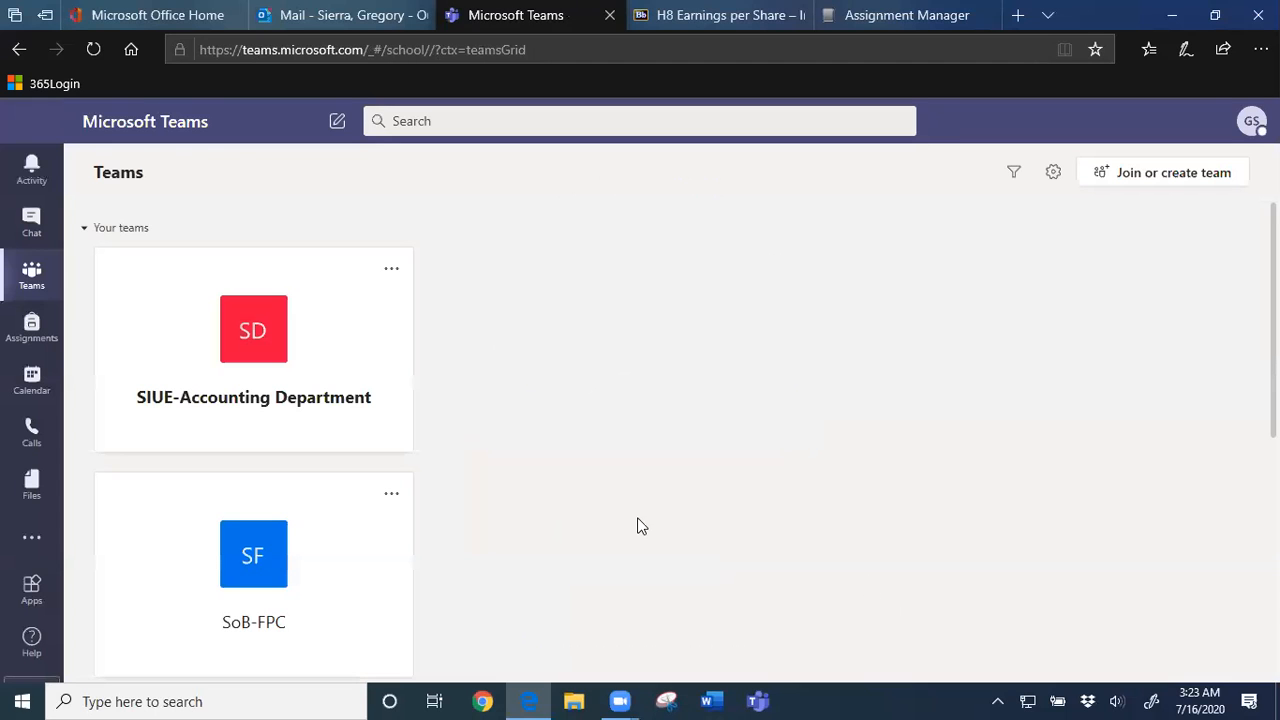
scroll(down, 3)
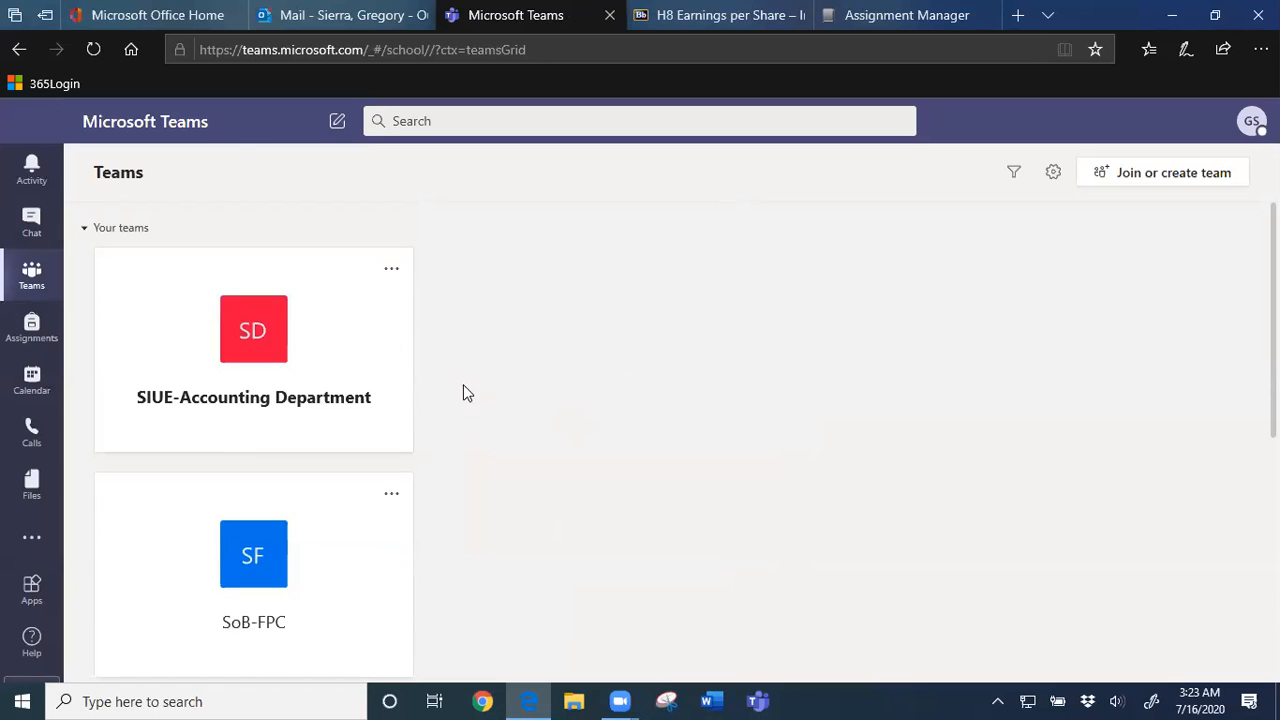
scroll(down, 3)
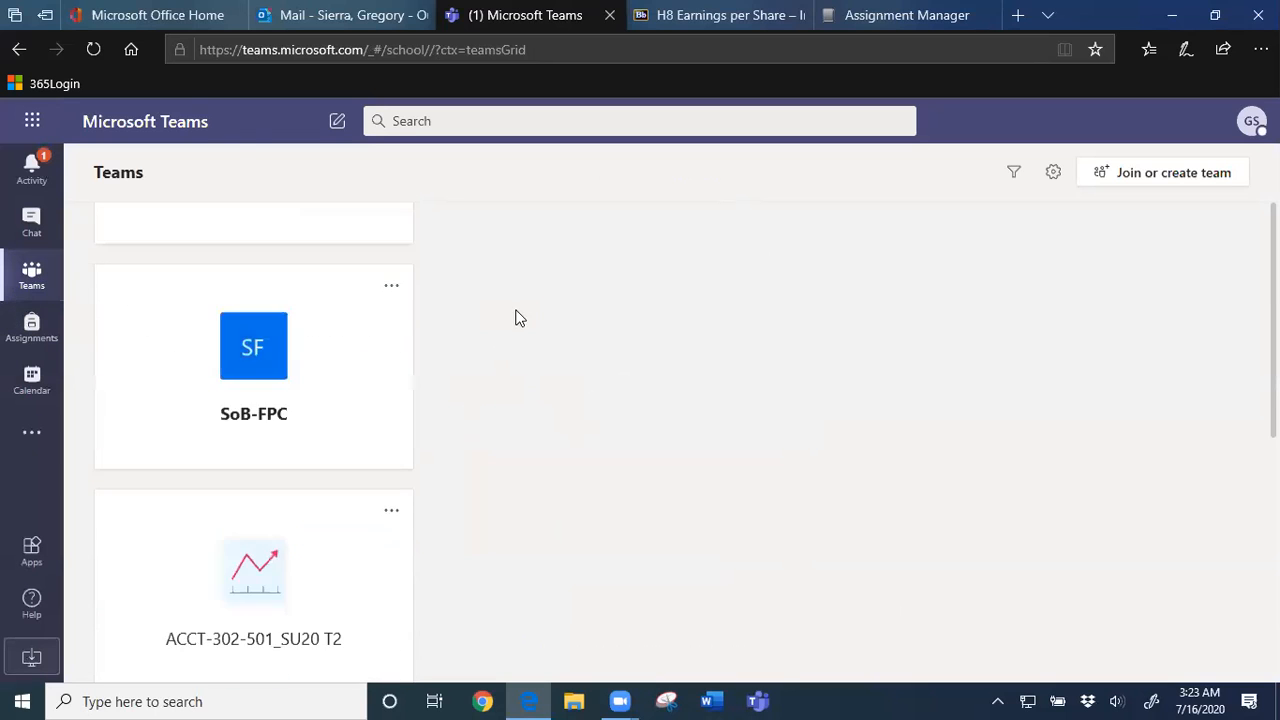
scroll(down, 3)
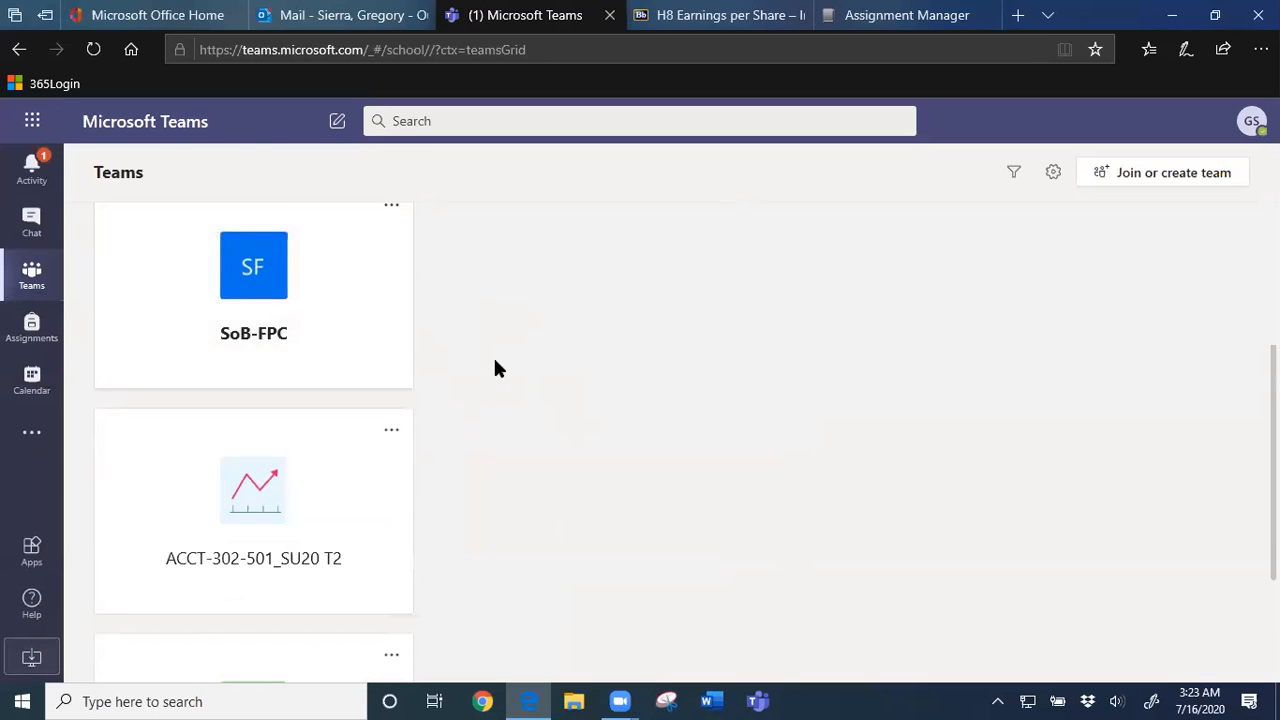
scroll(down, 3)
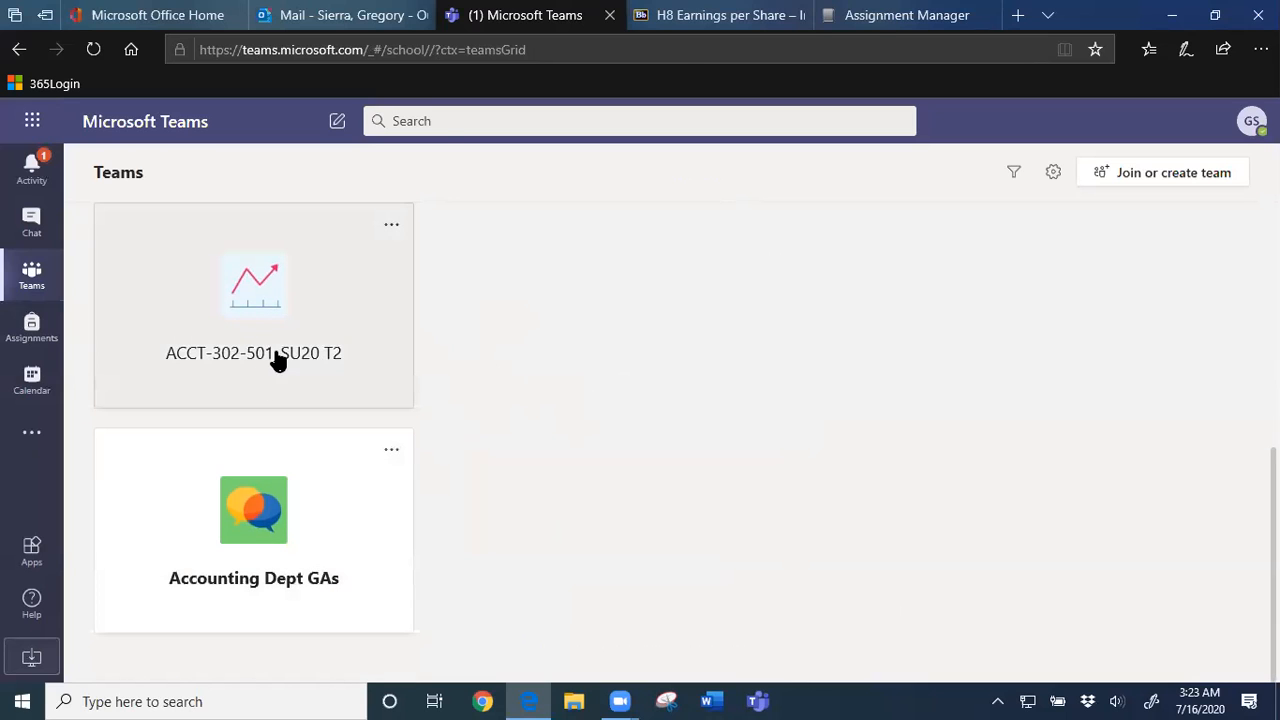
Step: Enter the ACCT-302-501_SU20 T2 team, view the Charlie3 channel's posts, then the Alpha1 channel's
click(252, 352)
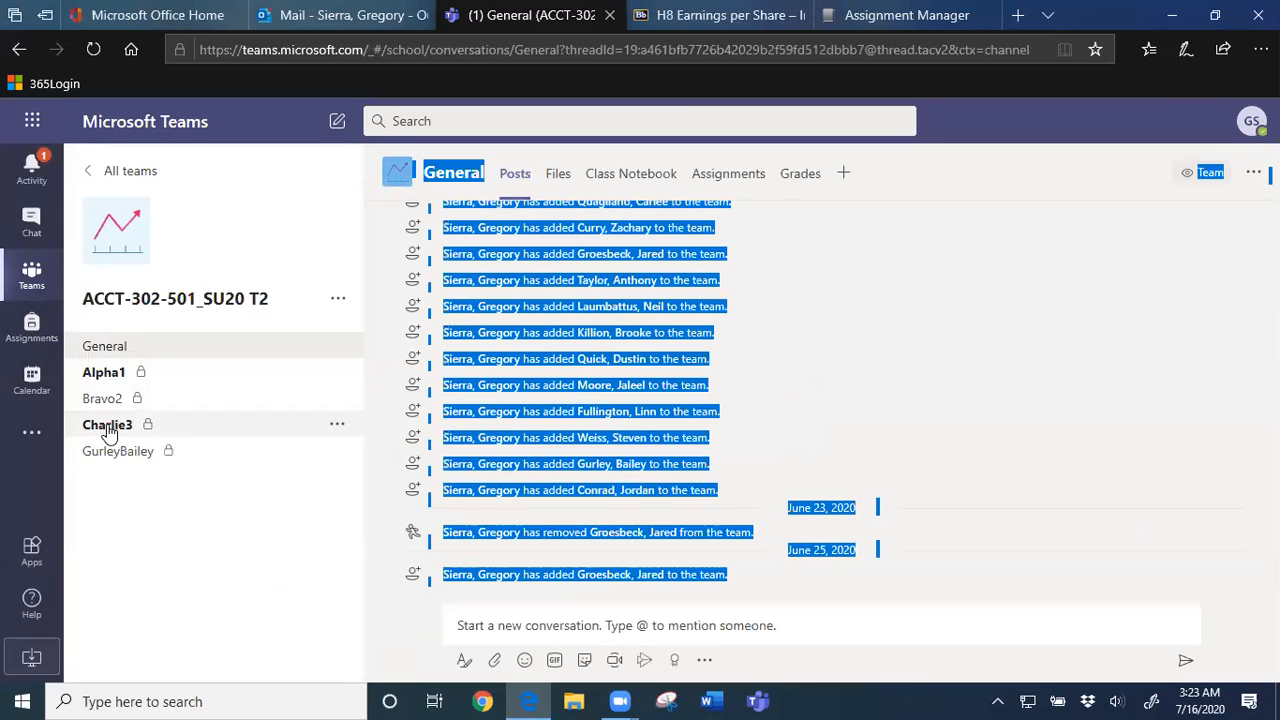
click(108, 424)
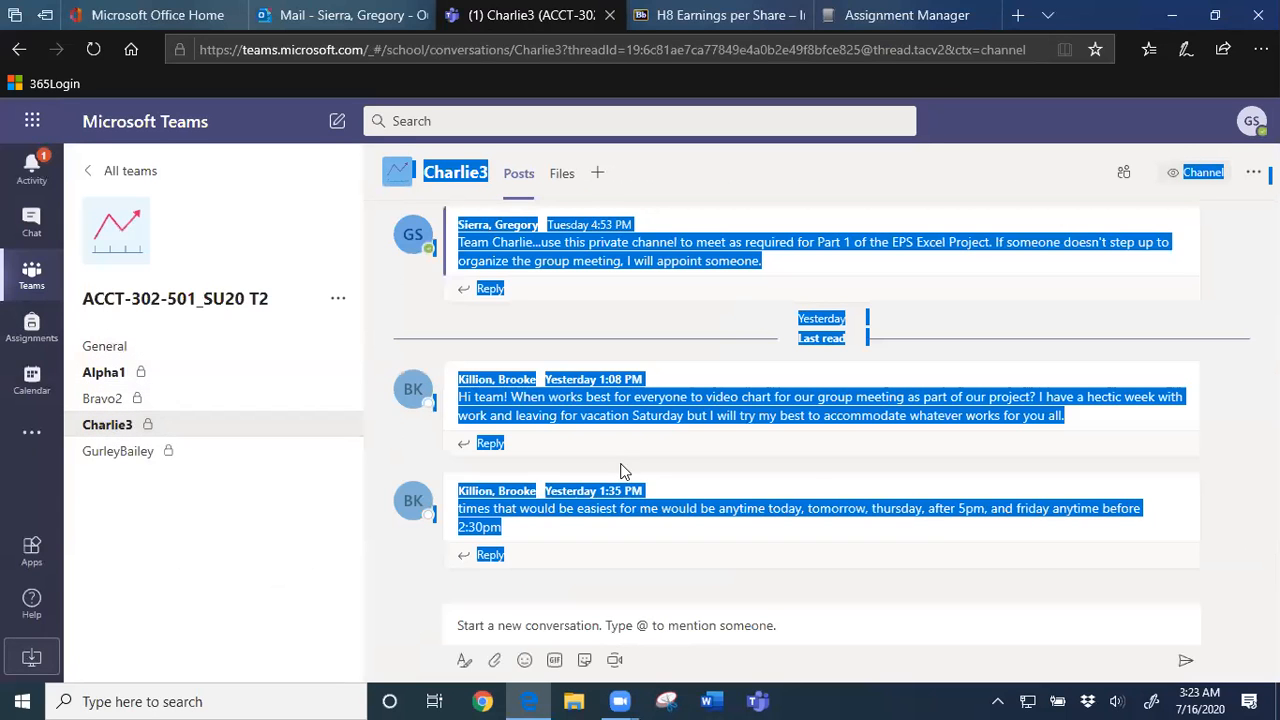
click(772, 566)
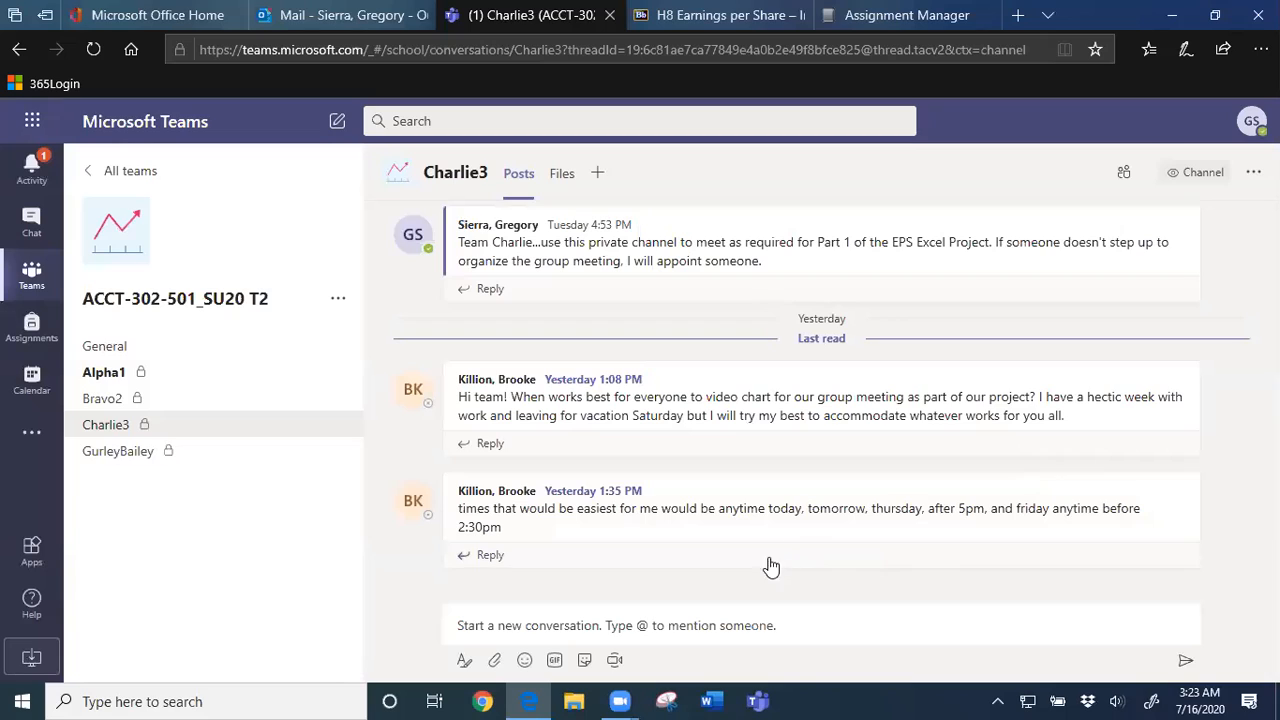
mouse_move(728, 552)
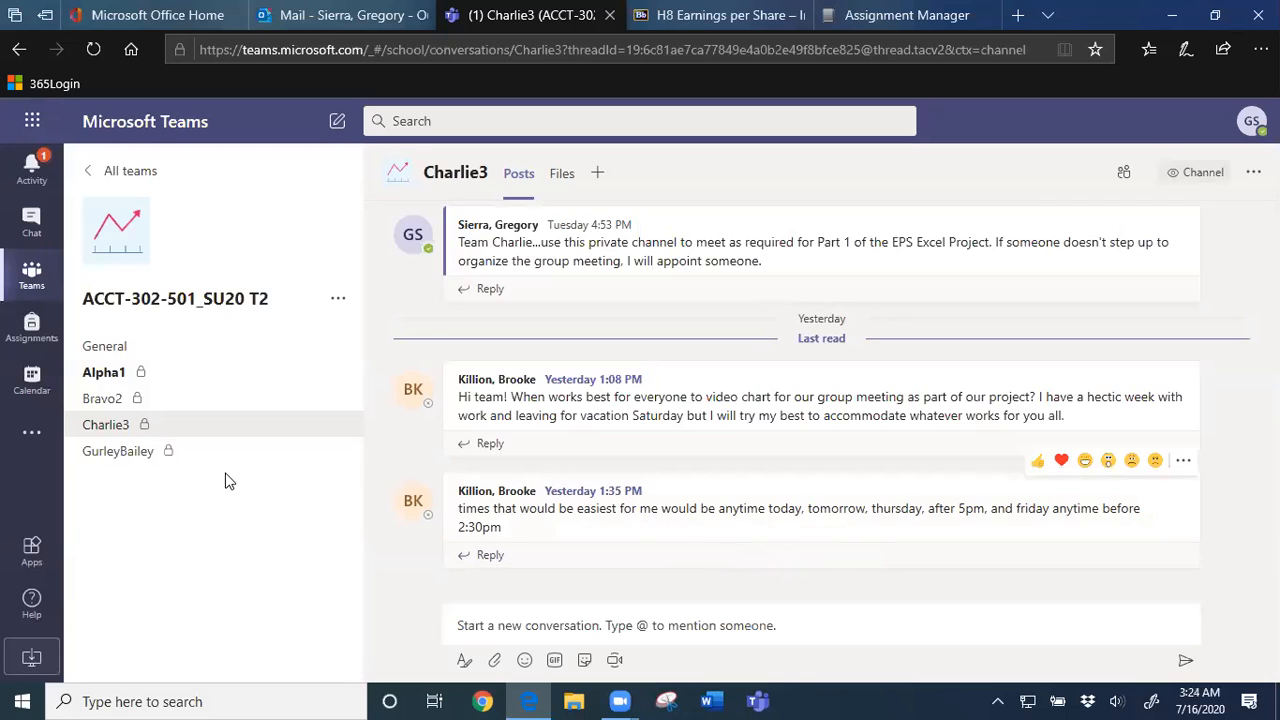
click(104, 372)
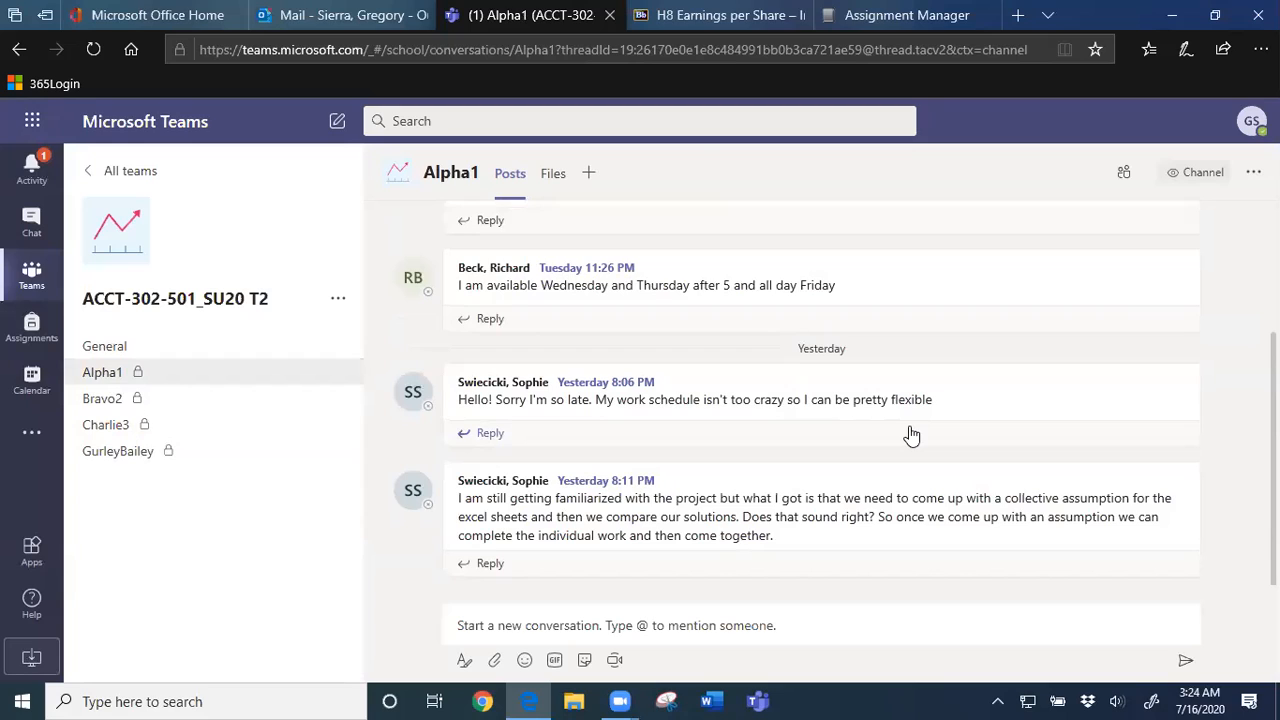
mouse_move(804, 604)
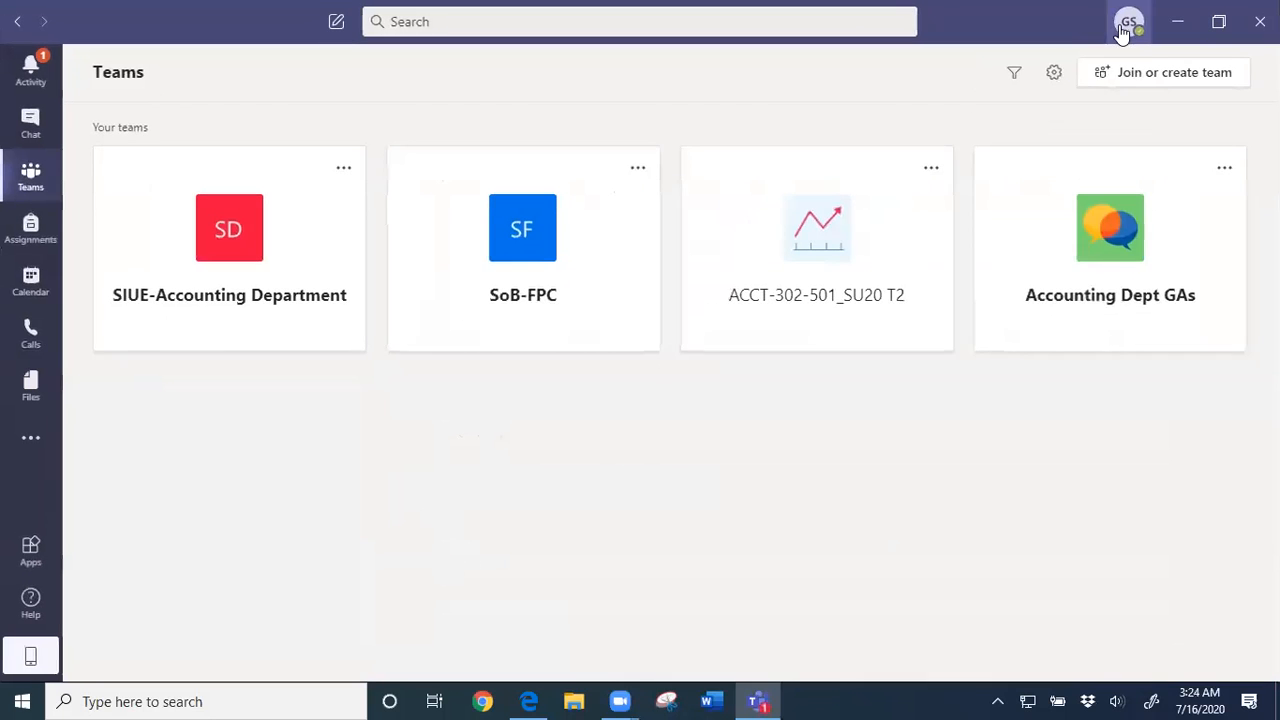
mouse_move(864, 320)
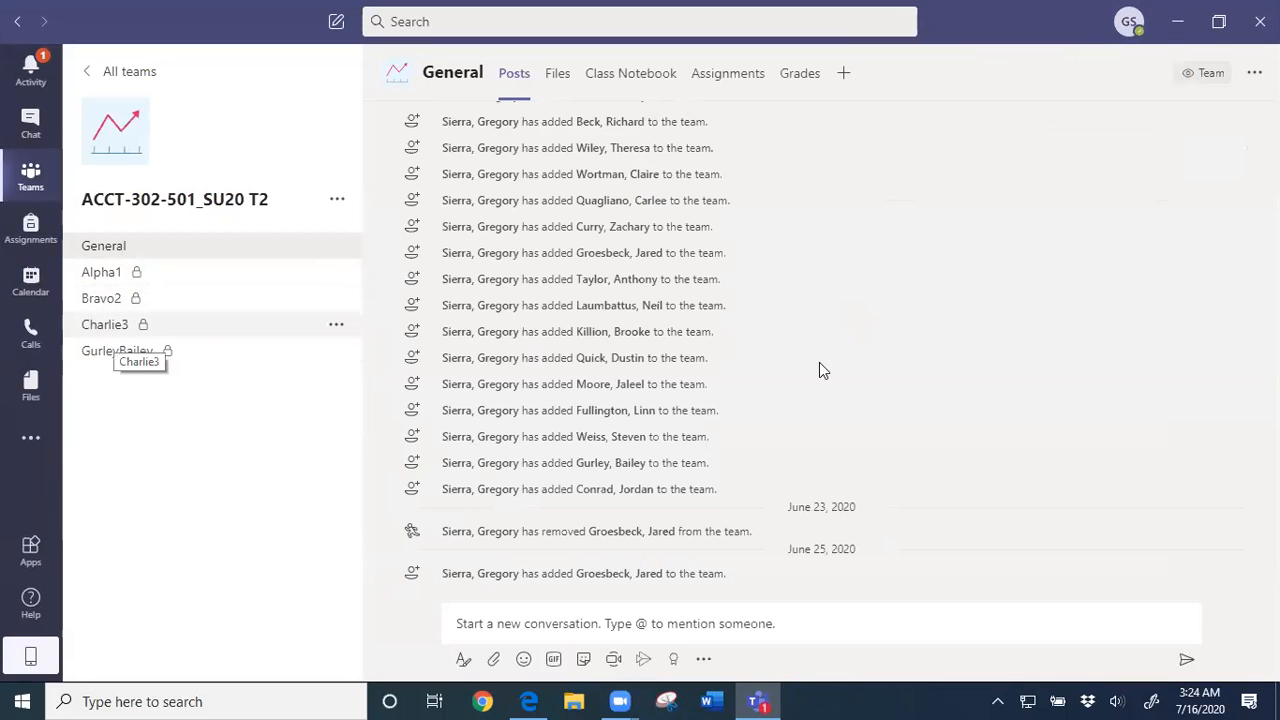
mouse_move(110, 284)
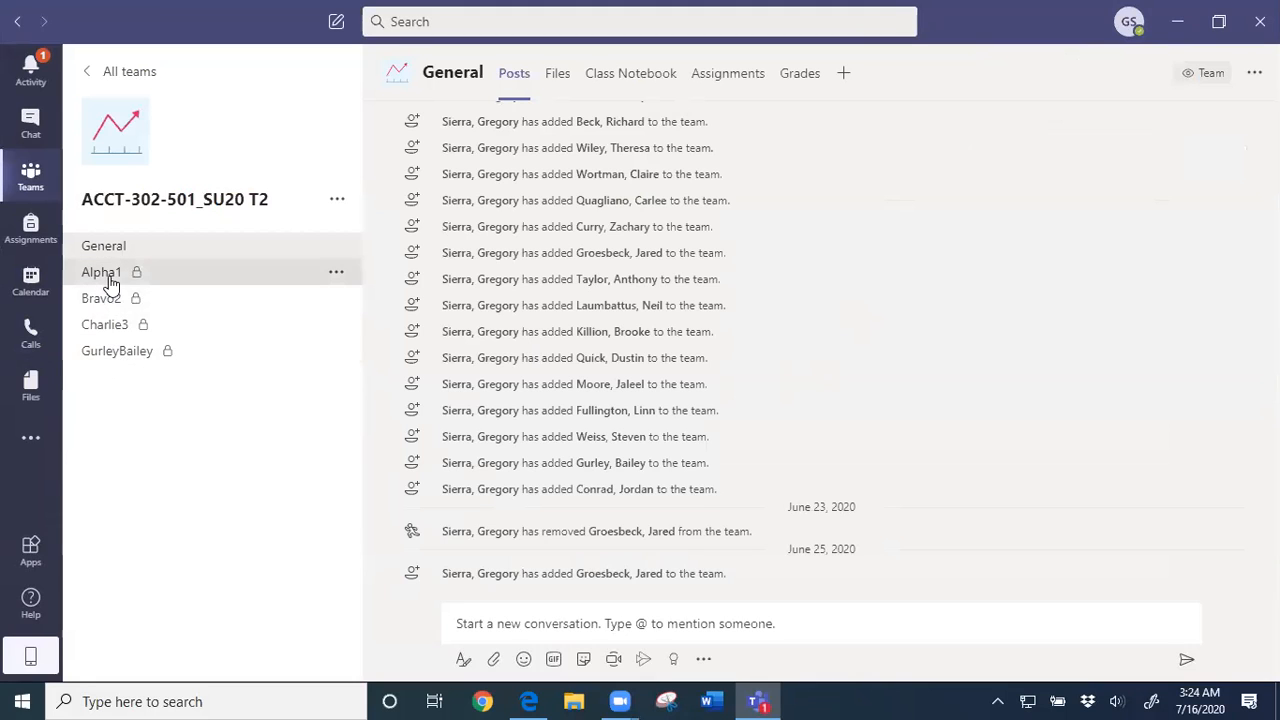
Step: Show the Alpha1 private channel's posts in the desktop app
click(100, 272)
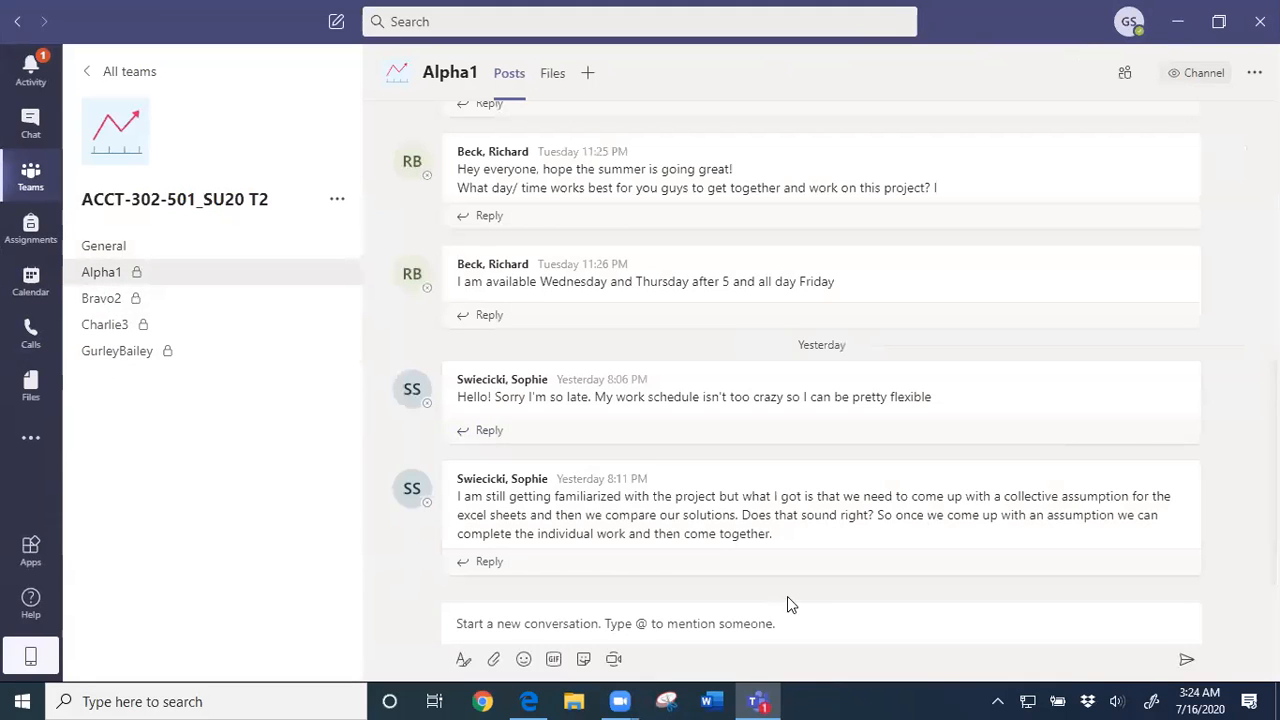
mouse_move(608, 688)
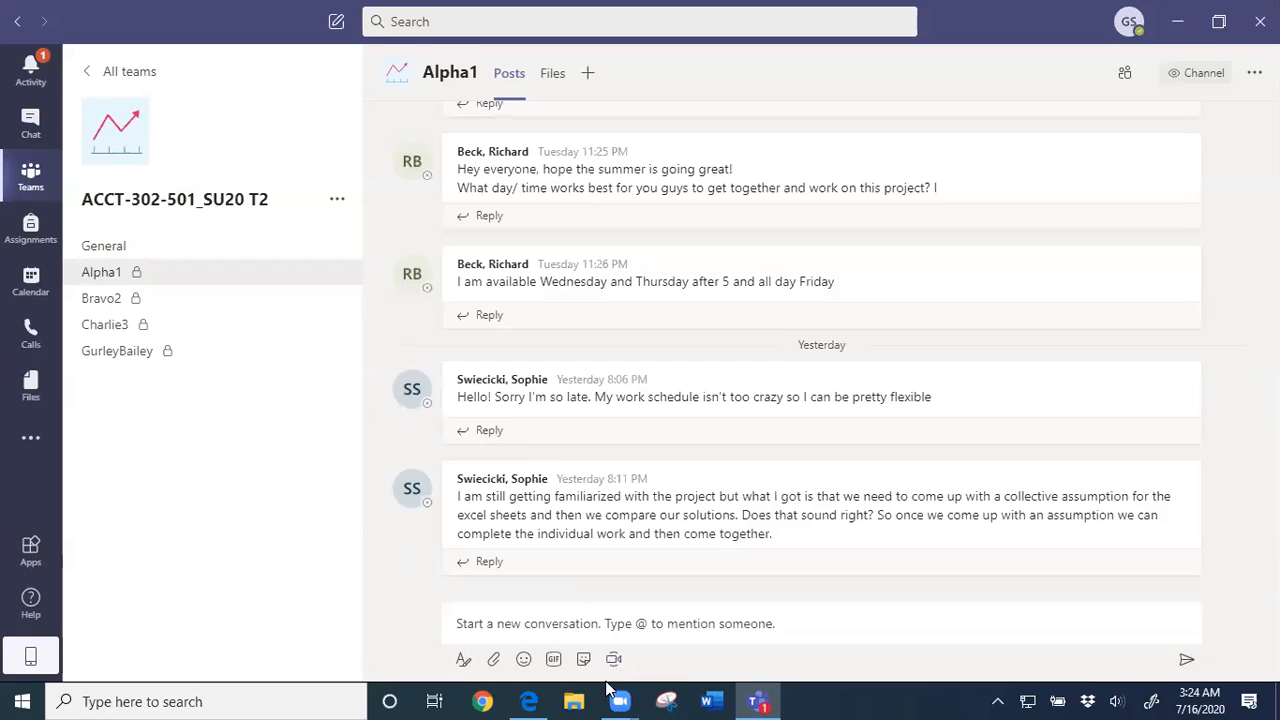
mouse_move(616, 660)
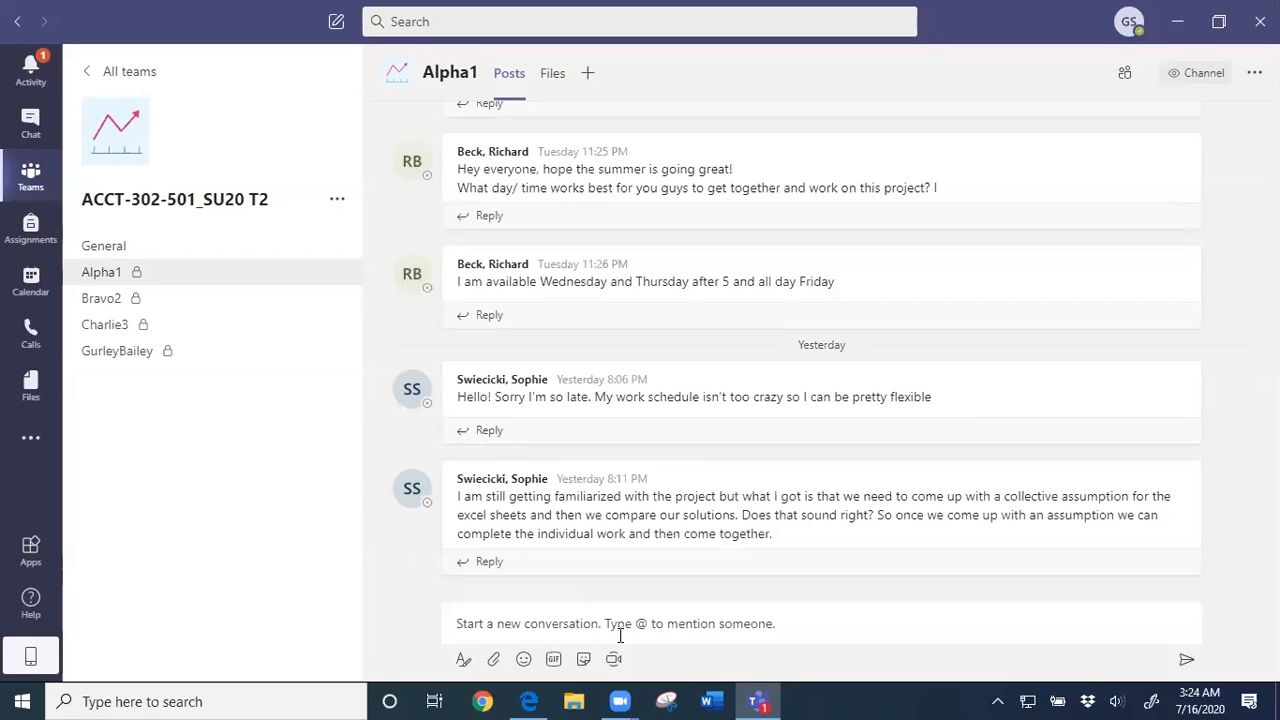
mouse_move(612, 658)
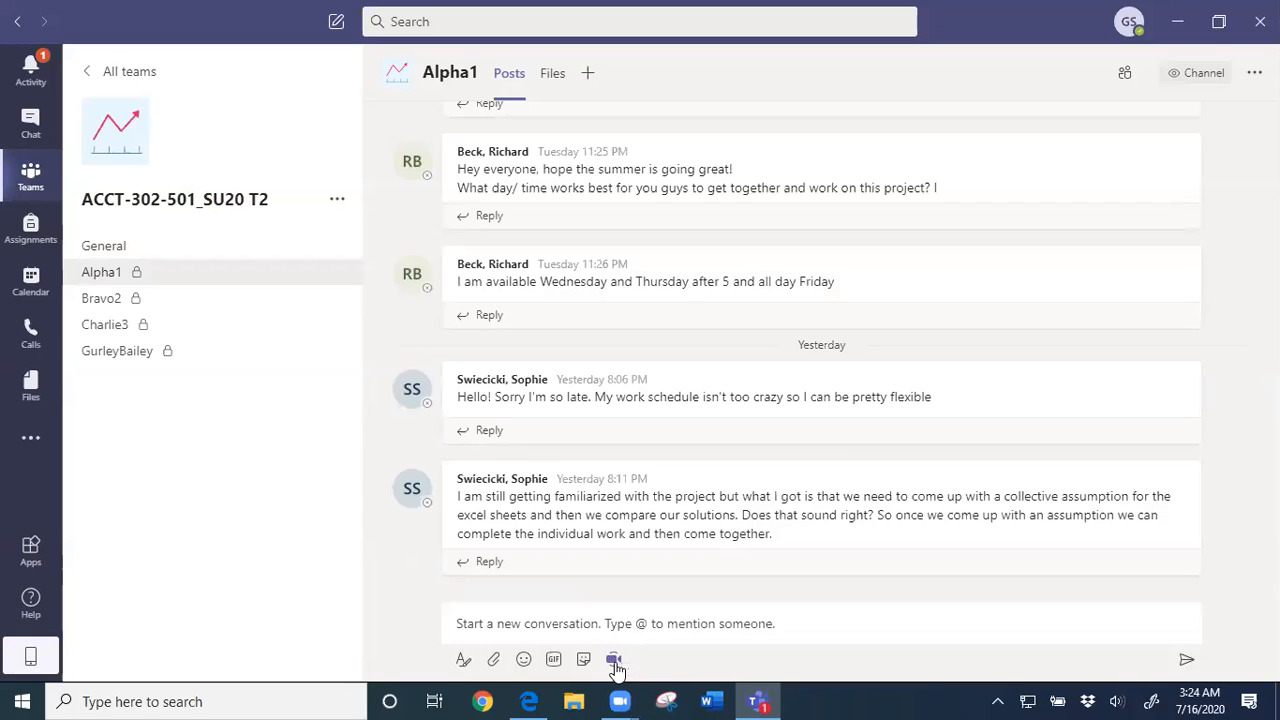
mouse_move(614, 660)
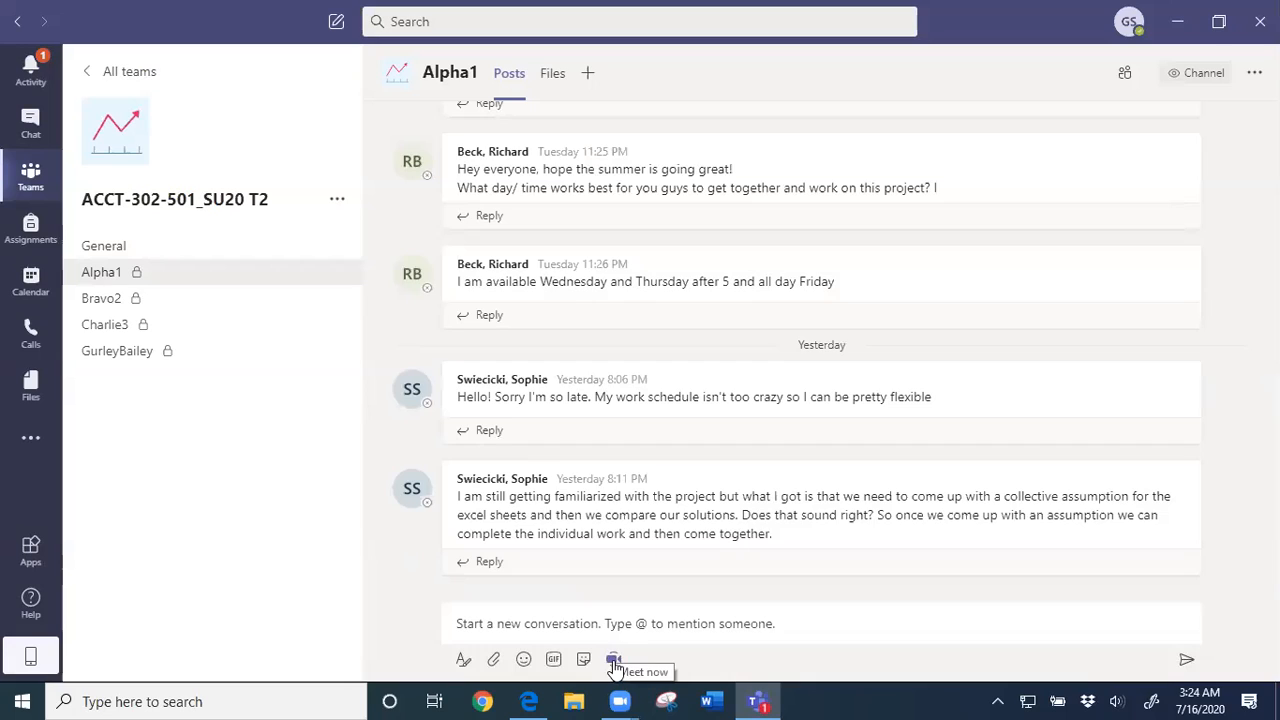
mouse_move(462, 660)
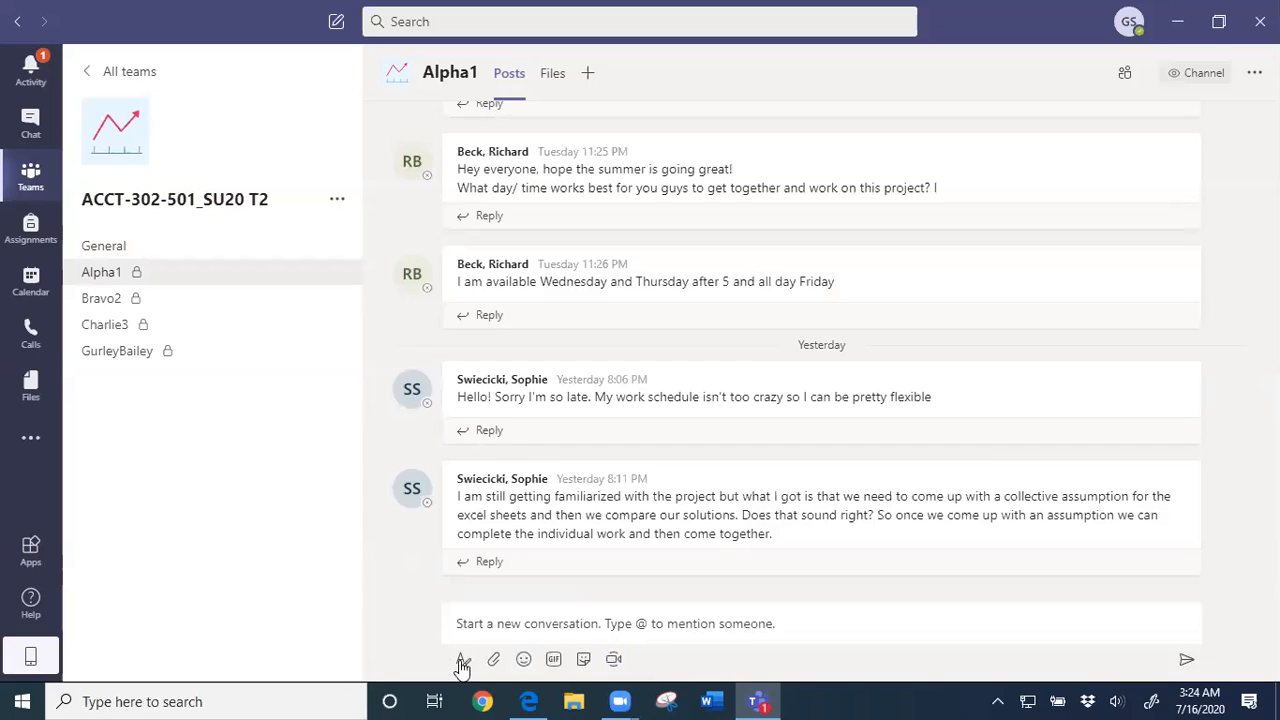
mouse_move(496, 660)
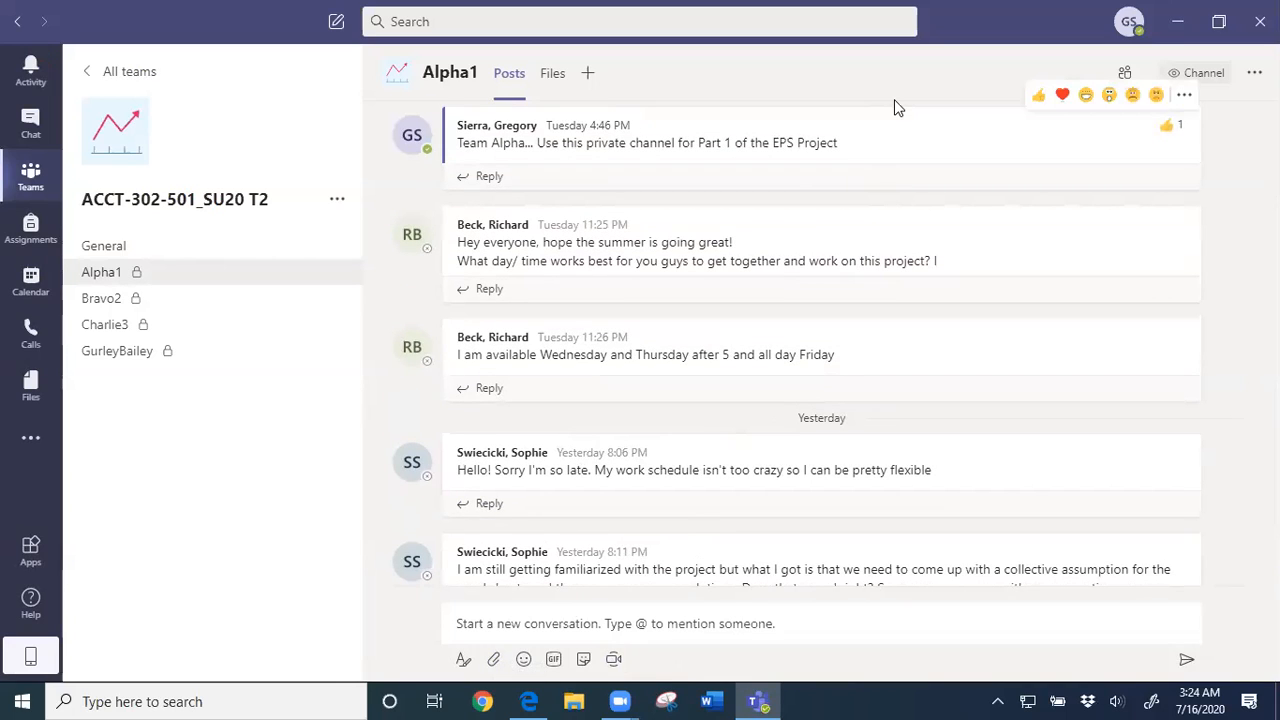
Step: View the Alpha1 channel's Files, an empty Alpha document folder
click(552, 72)
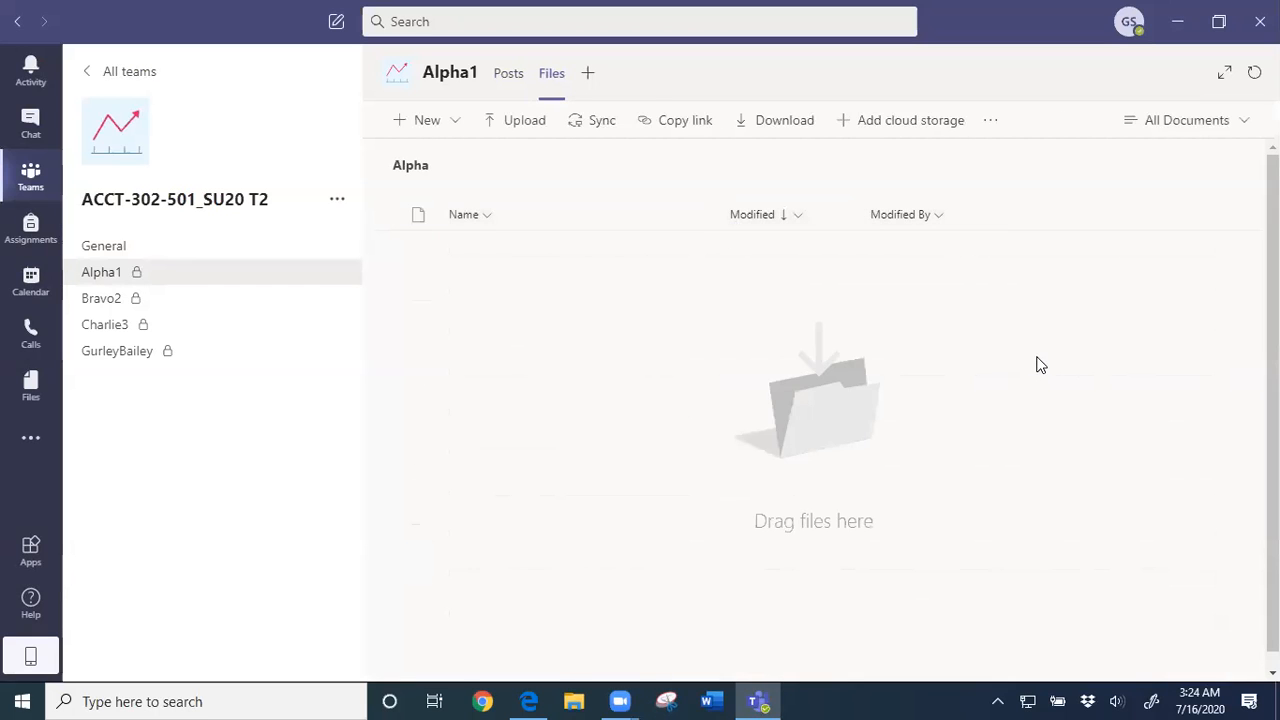
mouse_move(466, 512)
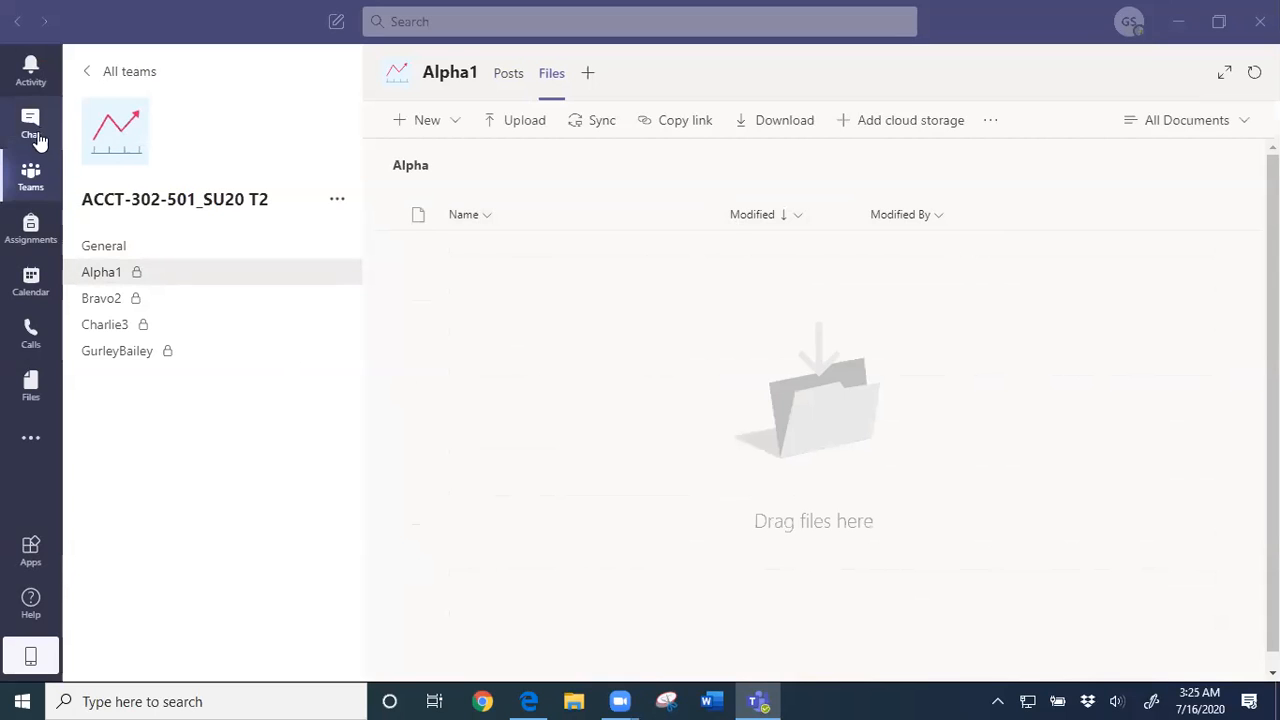
Step: Return to the overview grid of all teams, including ACCT-302-501_SU20 T2
click(30, 176)
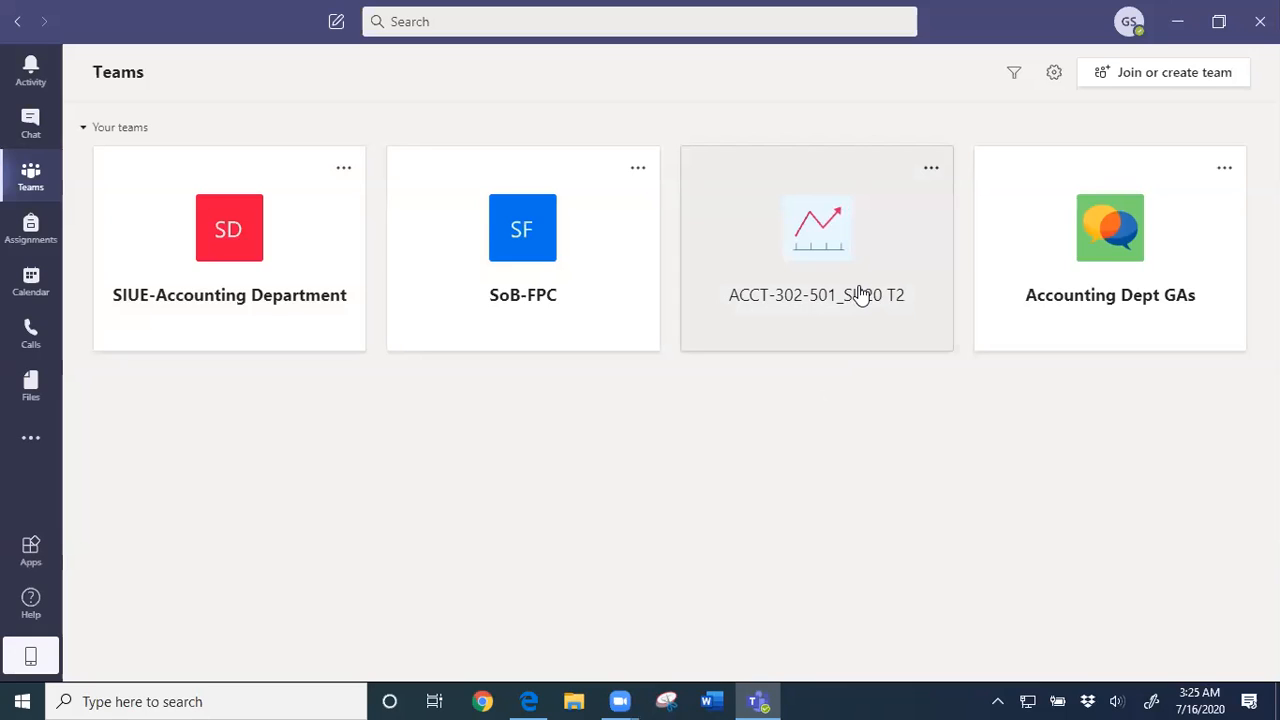
mouse_move(758, 698)
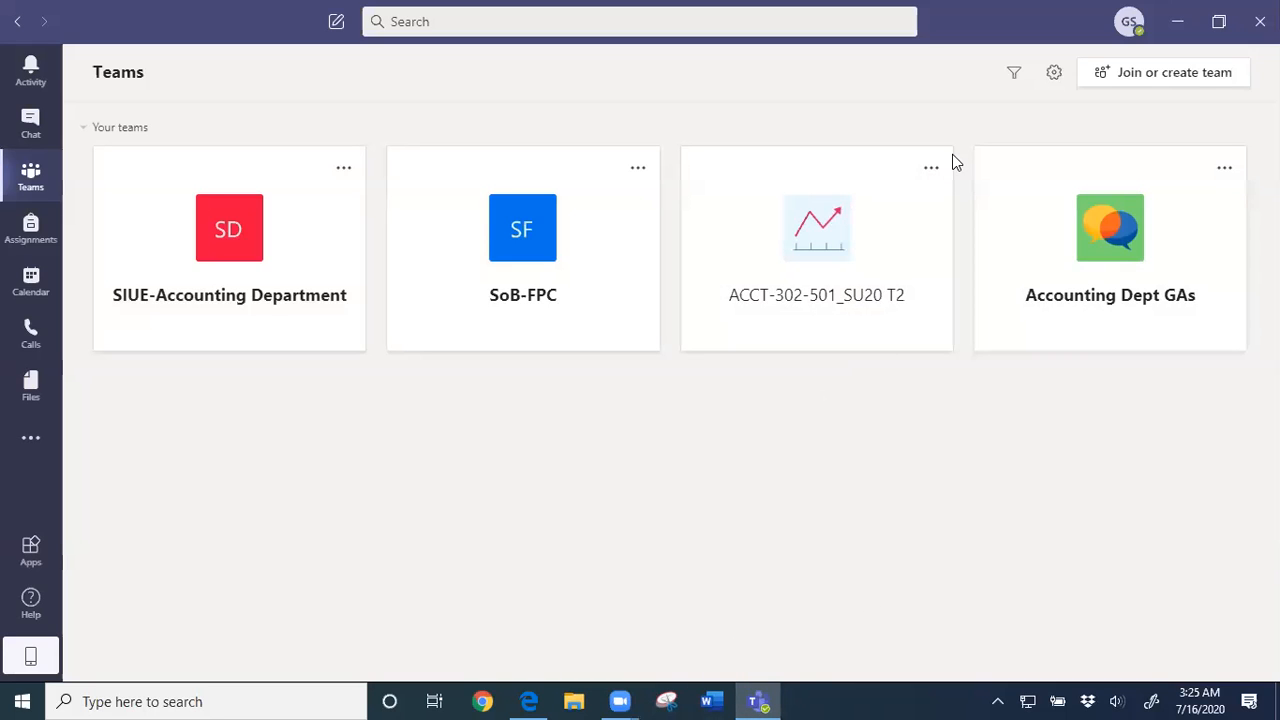
mouse_move(852, 522)
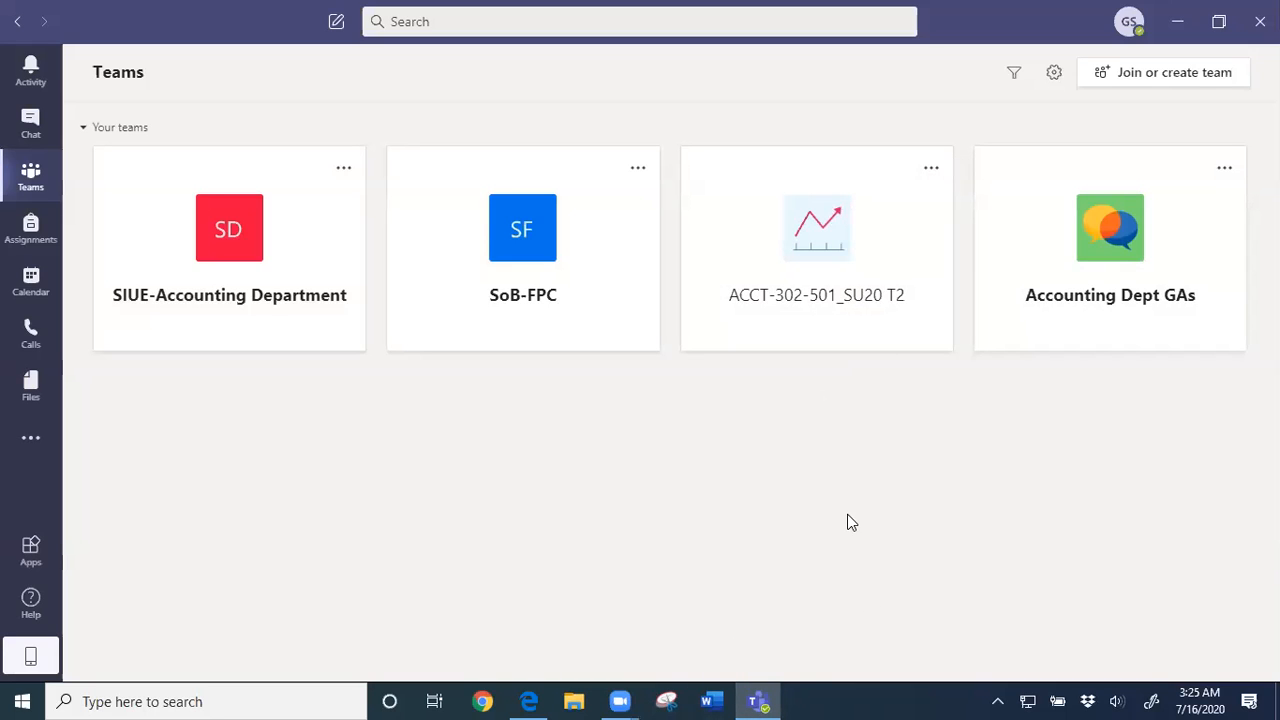
mouse_move(856, 540)
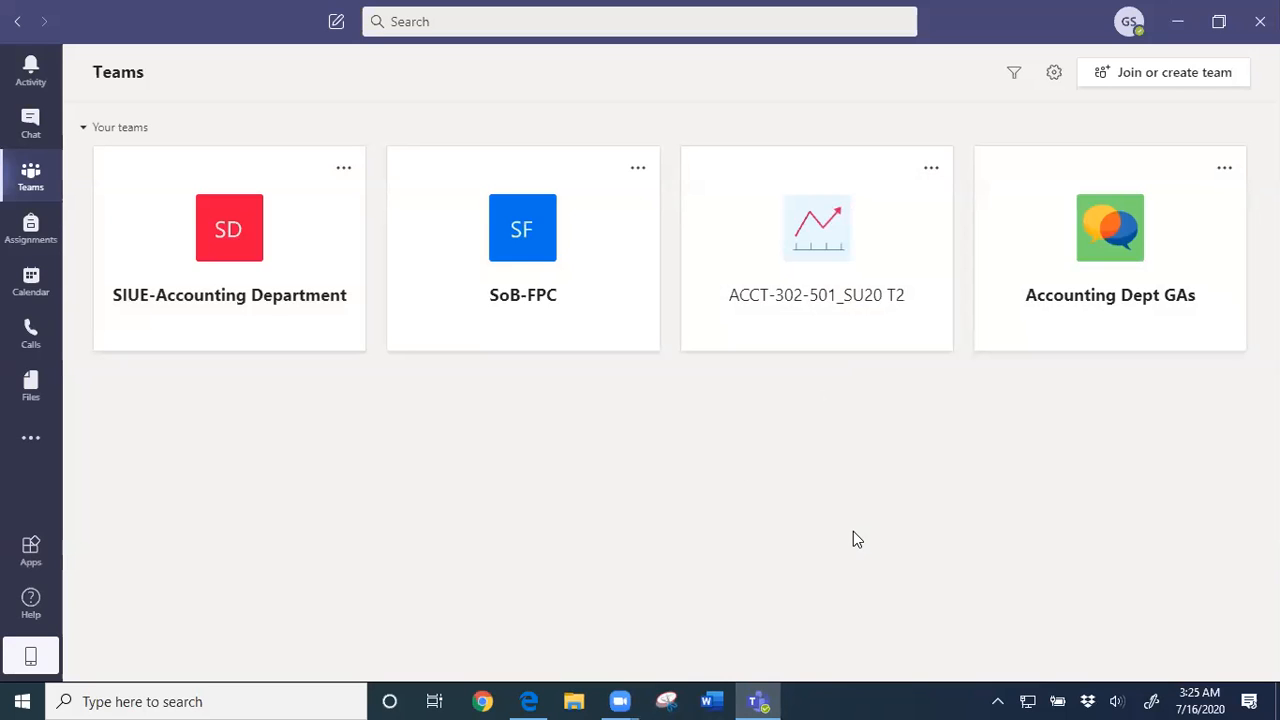
mouse_move(560, 430)
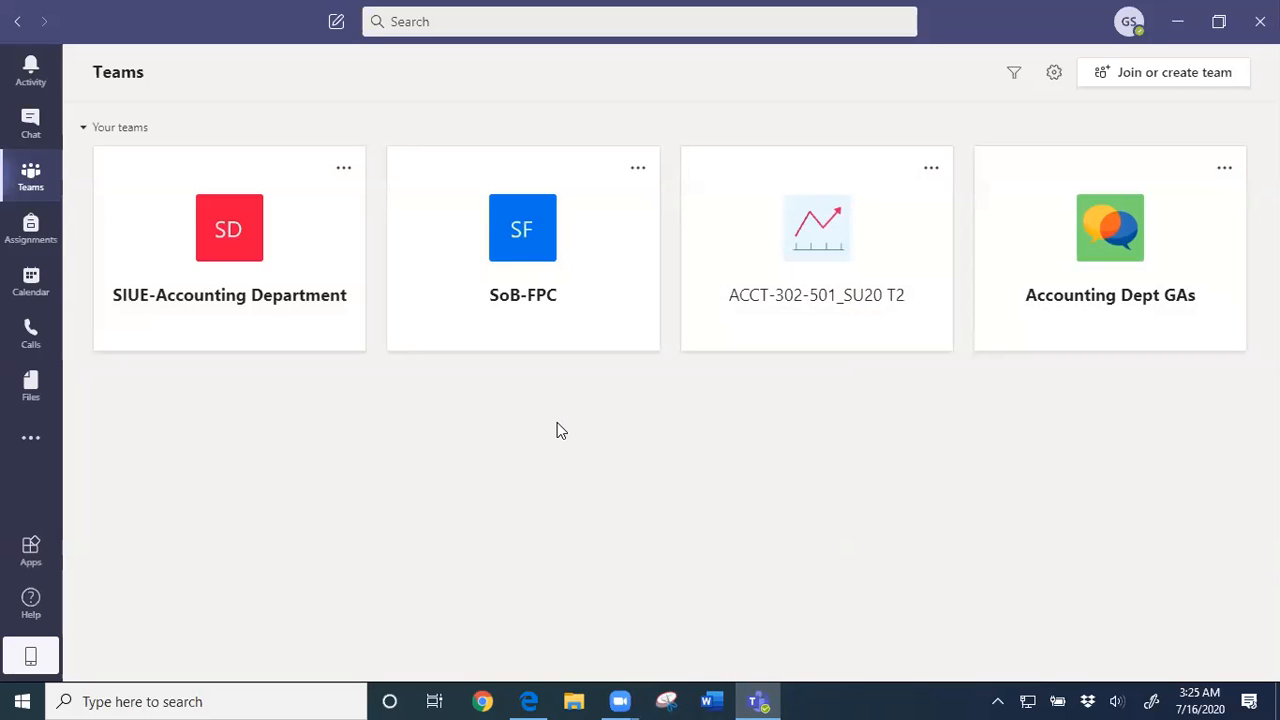